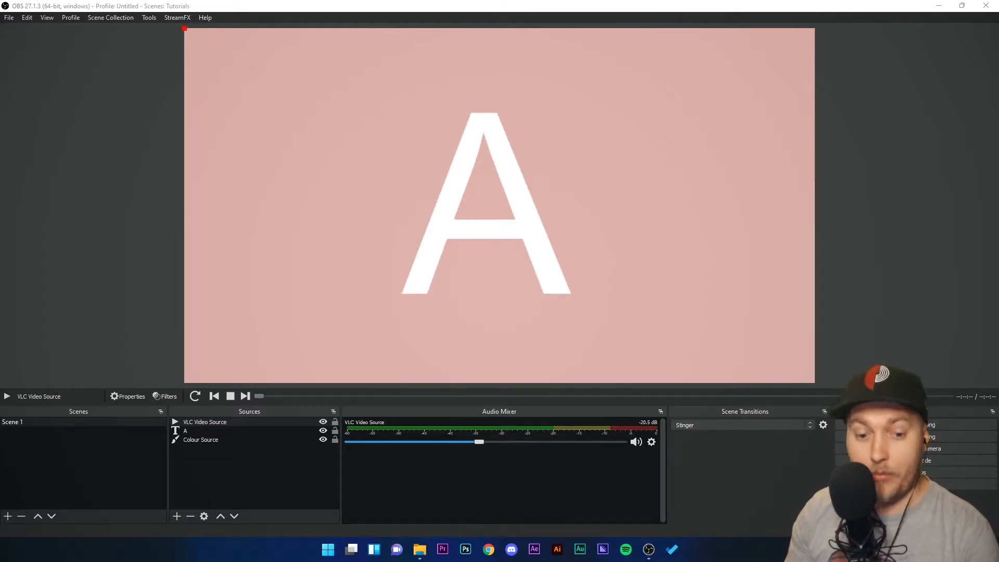
mouse_move(274, 475)
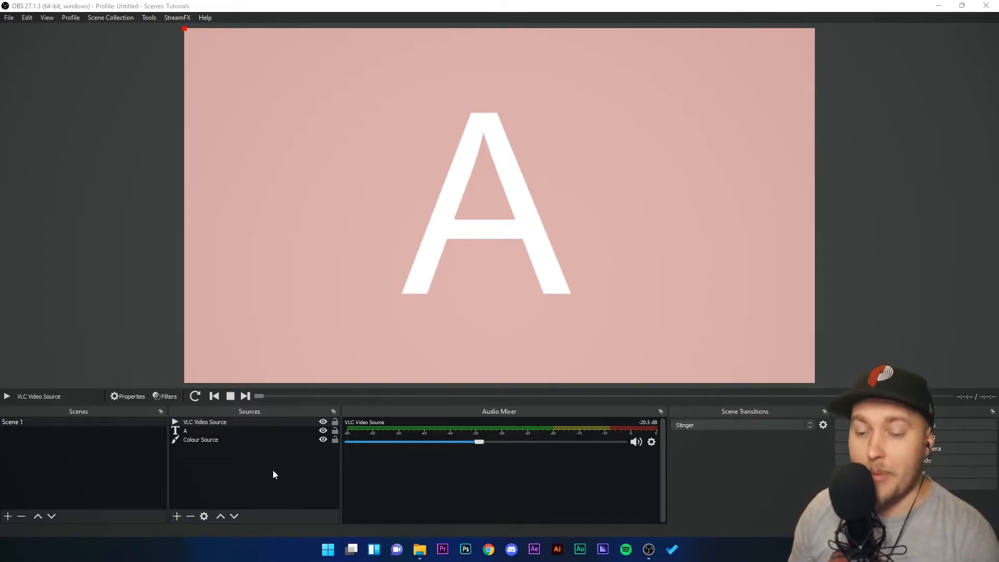
Step: Reselect the VLC Video Source and start its video playing
click(176, 516)
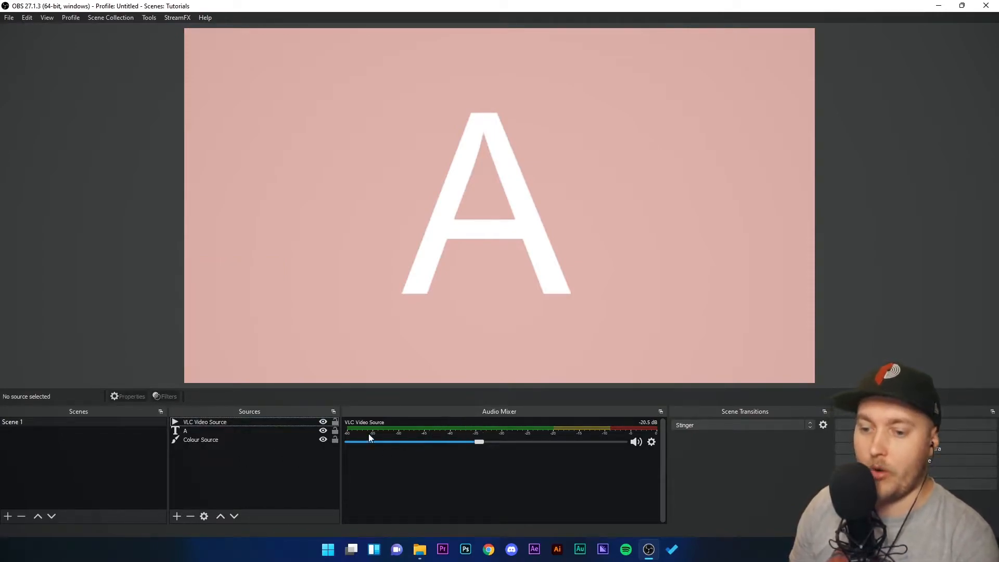
click(204, 421)
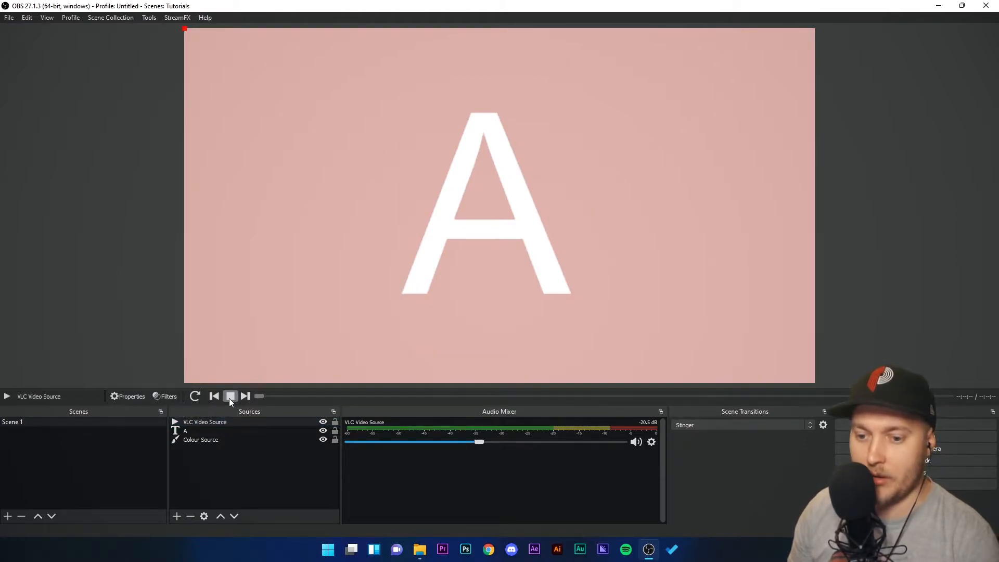
click(230, 395)
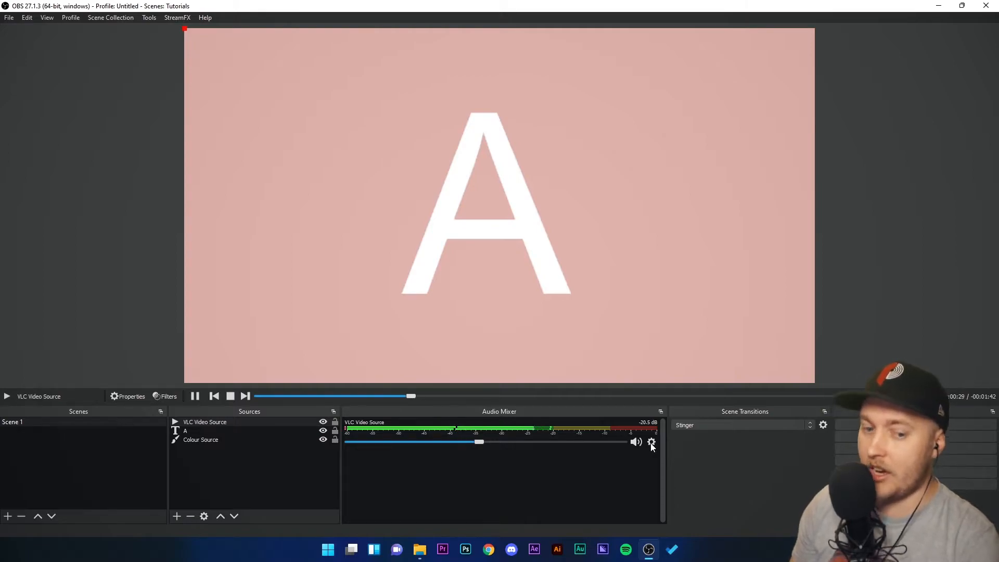
Step: Open the VLC source's advanced audio settings while pausing and resuming its video
click(651, 442)
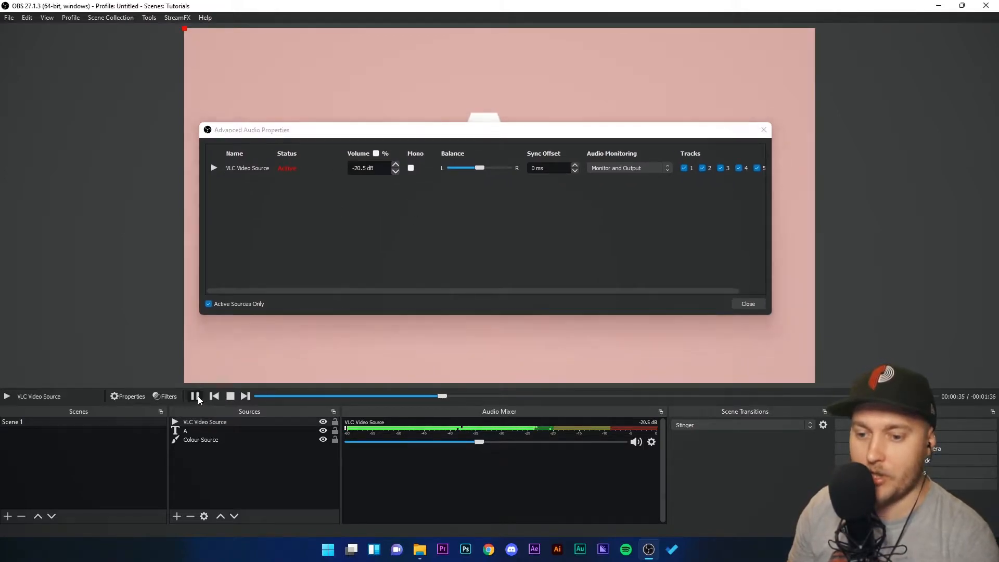
click(197, 396)
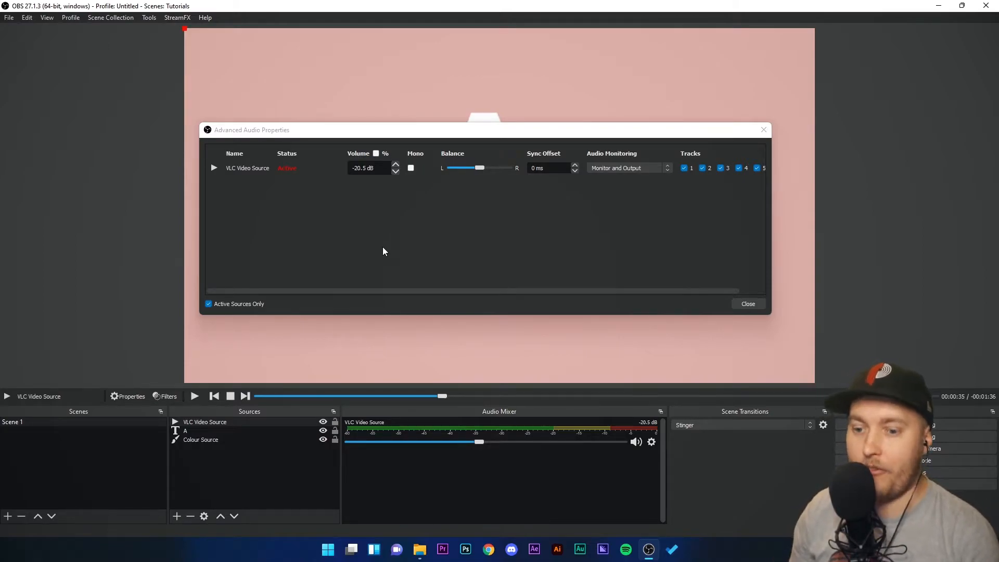
click(194, 395)
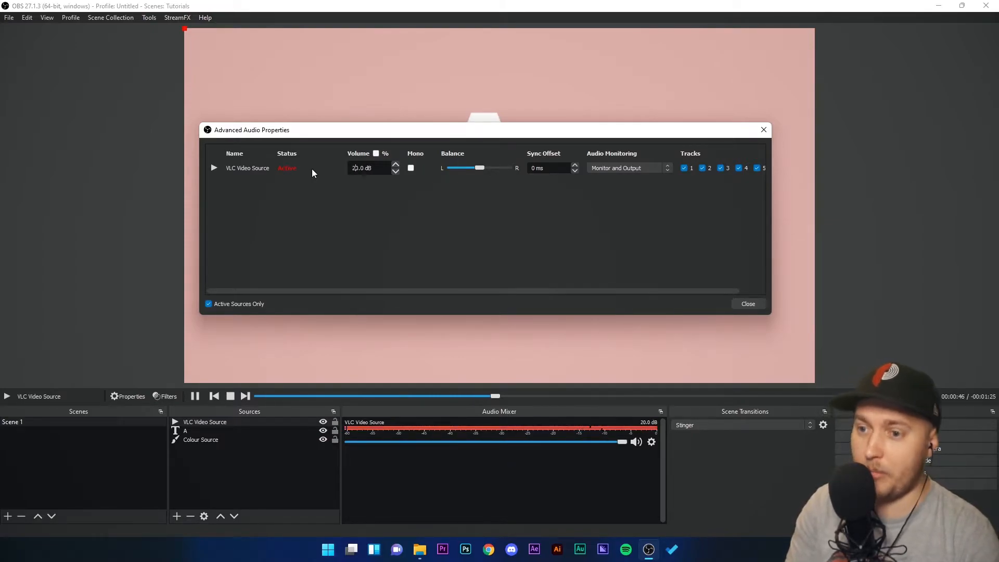
Step: Centre the audio balance and lower the volume to about -23.5 dB
click(394, 171)
text(-)
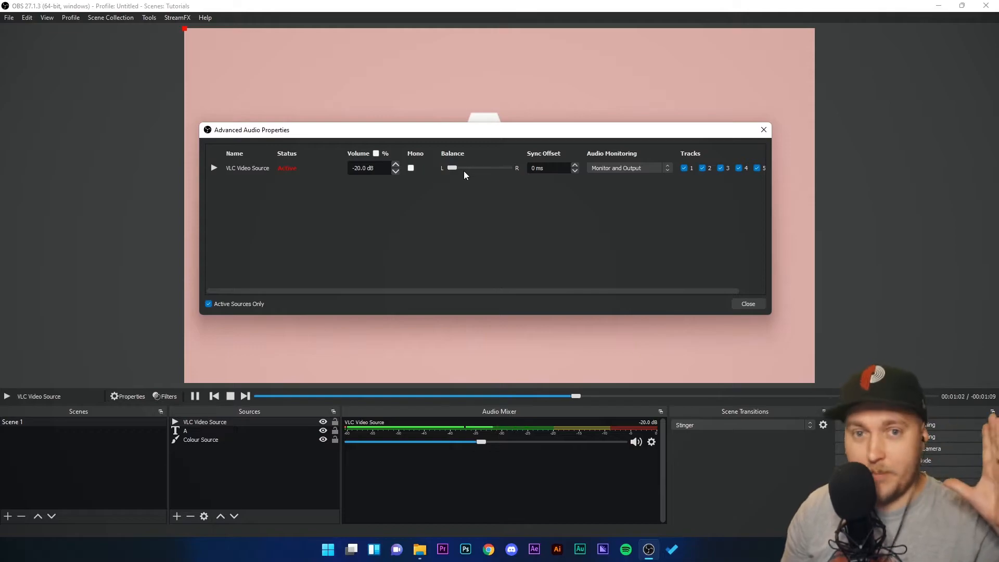
drag(452, 168, 479, 168)
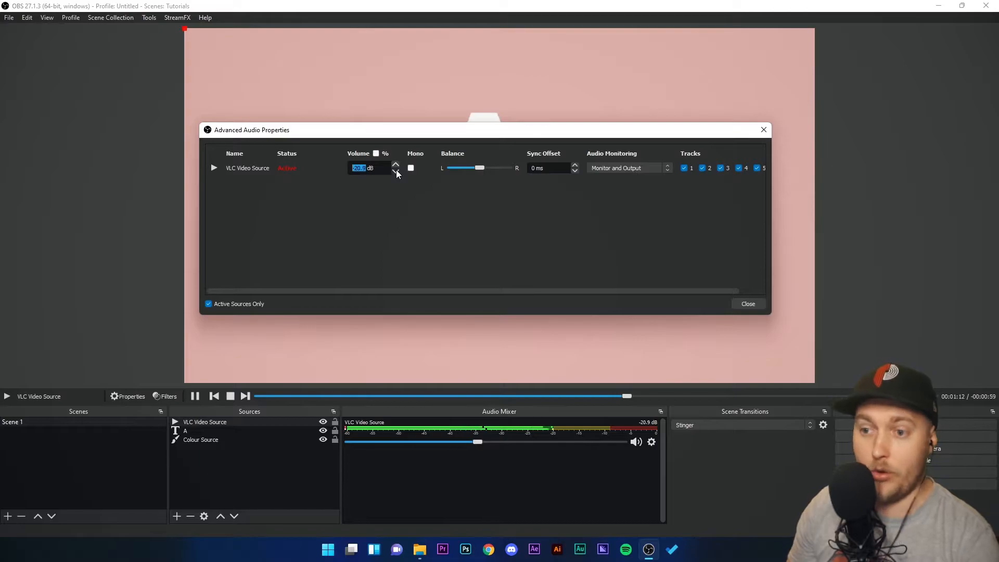
click(395, 171)
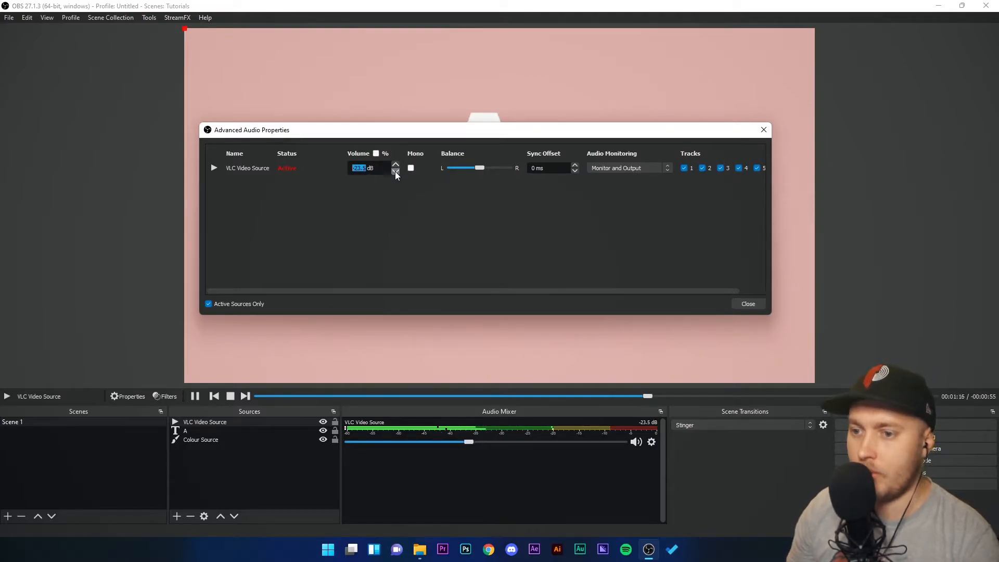
Step: Lower the VLC Video Source volume further to -25.0 dB
click(395, 171)
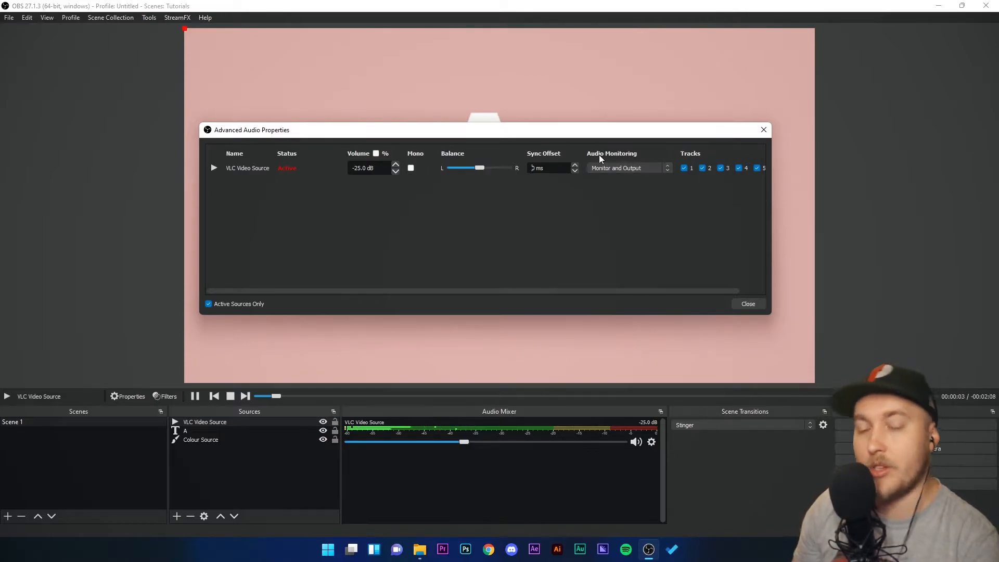
Step: Try the audio monitoring options, settle on Monitor and Output, and close Advanced Audio Properties
click(628, 168)
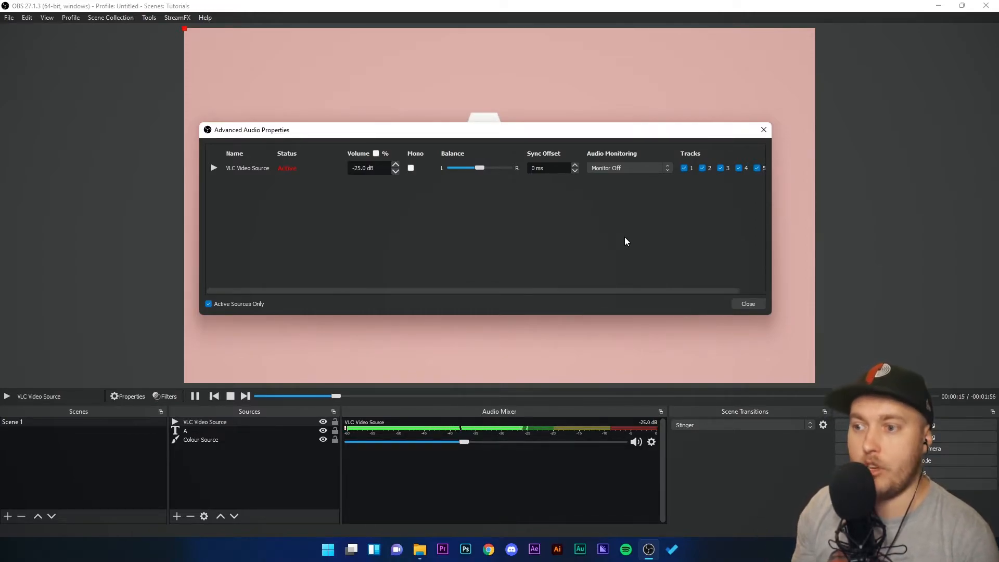
click(627, 167)
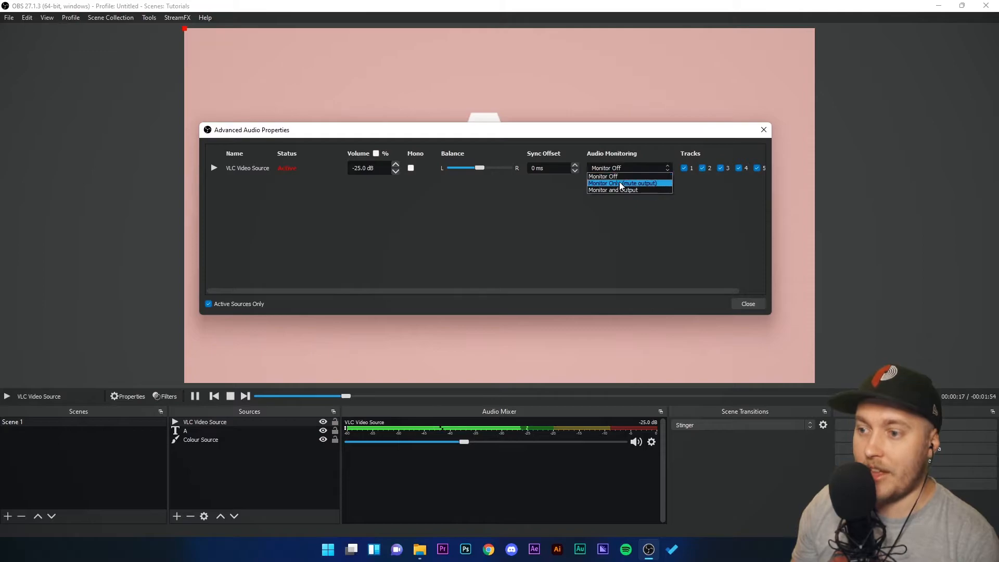
click(622, 183)
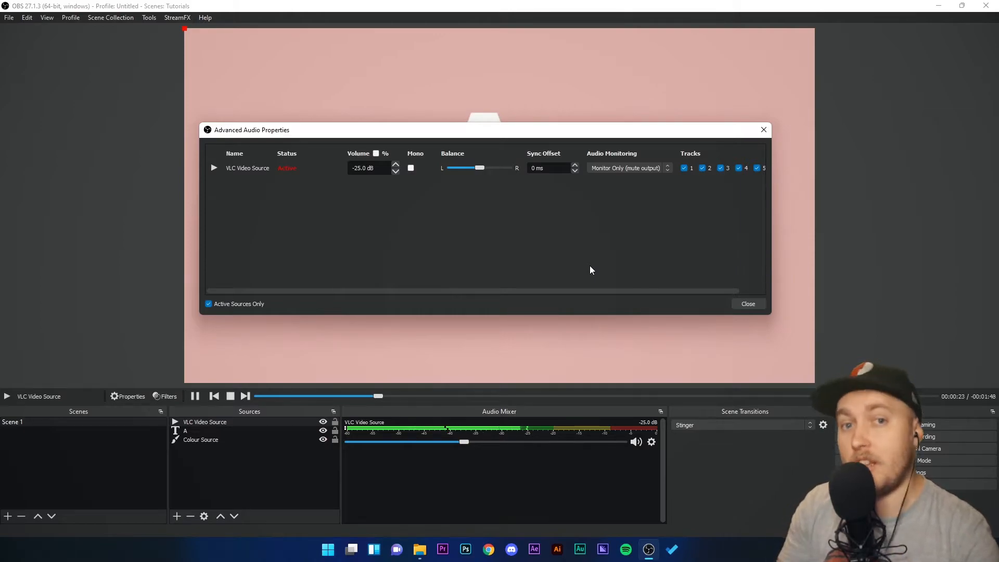
click(628, 168)
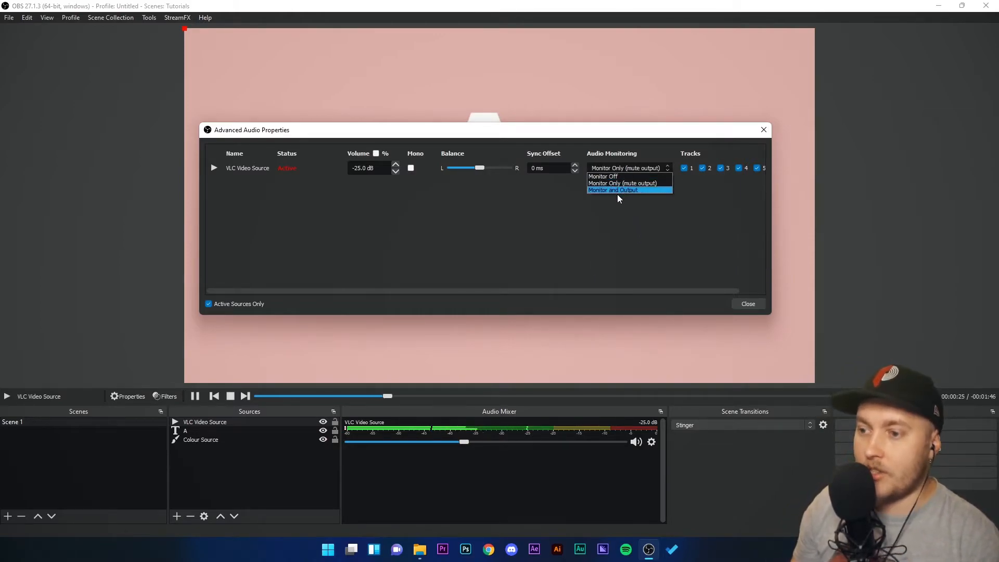
click(612, 189)
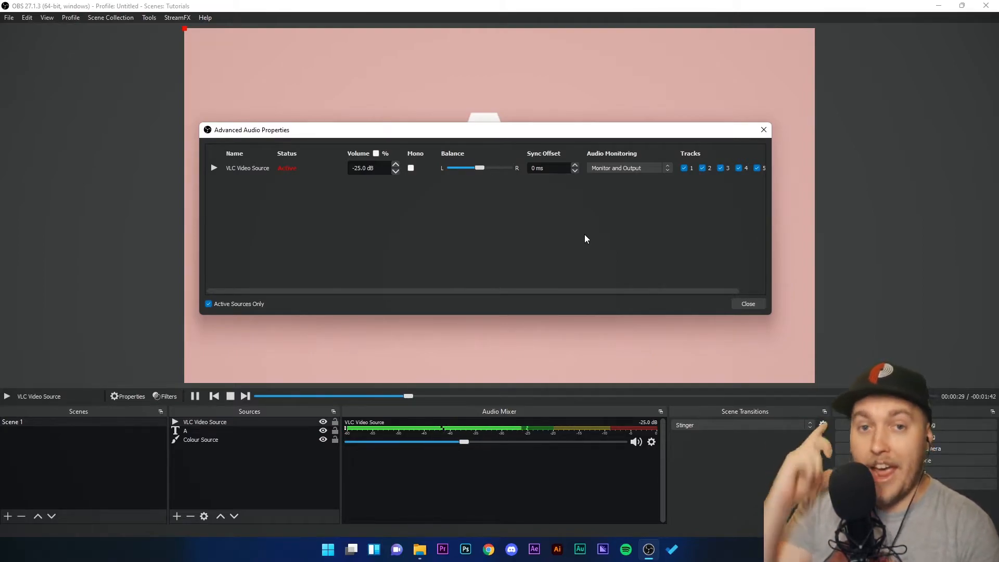
click(748, 304)
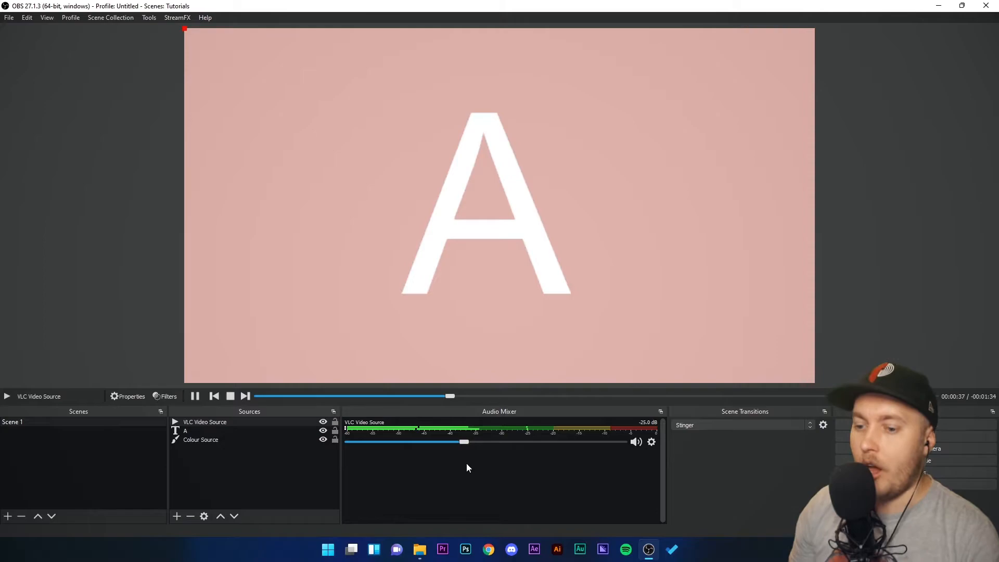
Step: Open the VLC Video Source's Filters window and its add-audio-filter list
right_click(204, 421)
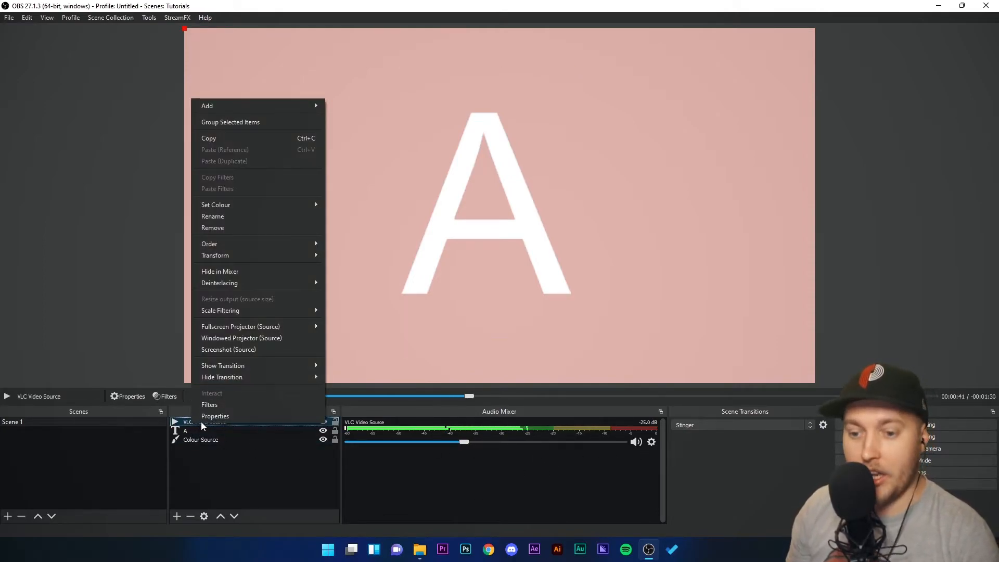
click(210, 405)
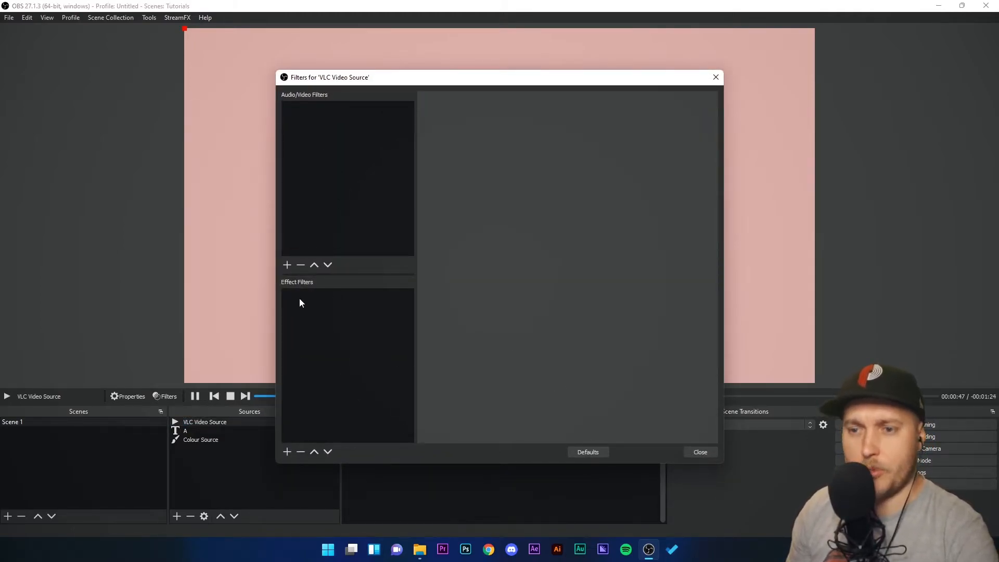
click(287, 264)
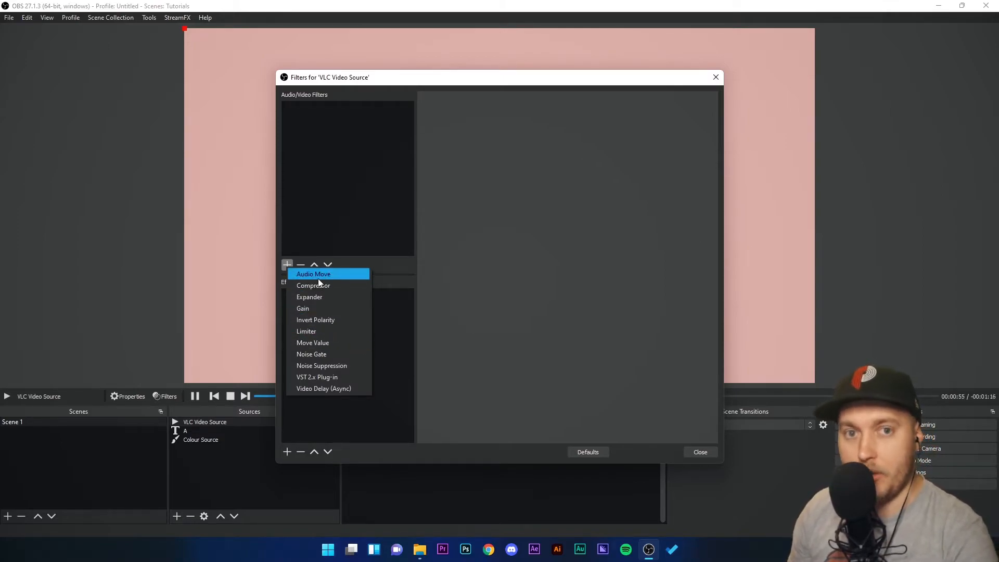
mouse_move(313, 284)
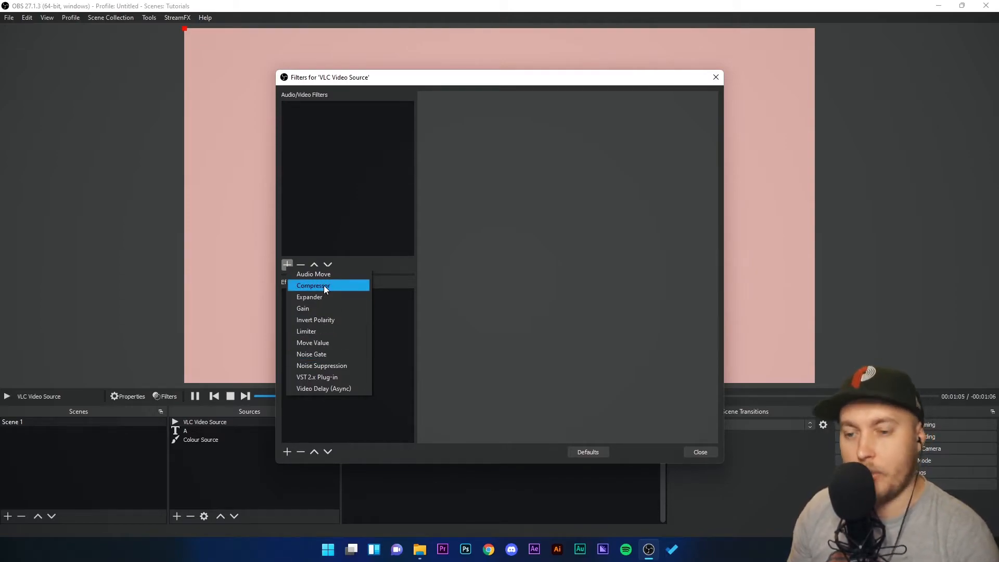
Step: Add a Compressor filter, set ratio 2.5:1 and threshold around -4.8 dB, then remove it
click(313, 284)
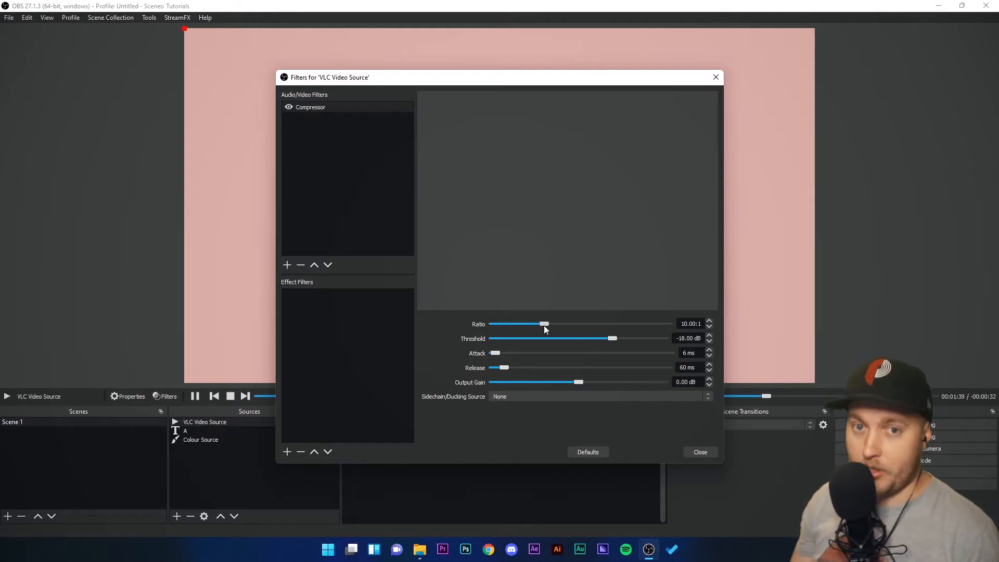
drag(543, 324, 525, 324)
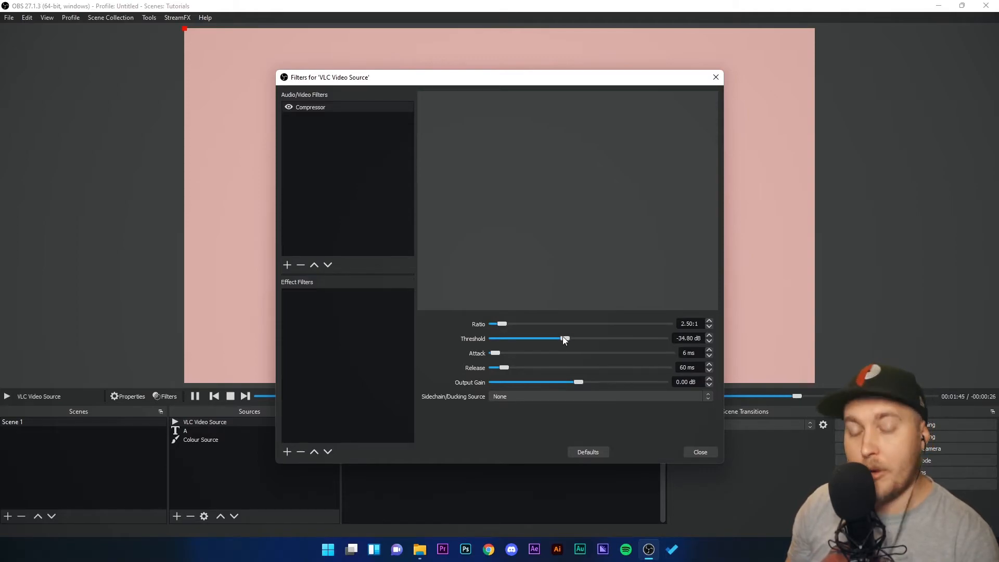
drag(564, 338, 568, 338)
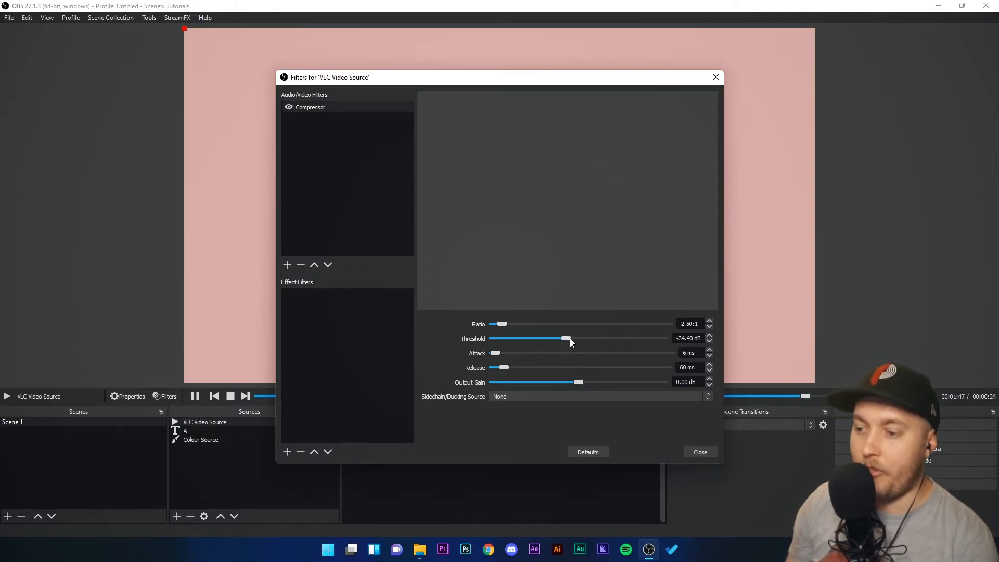
drag(566, 338, 649, 338)
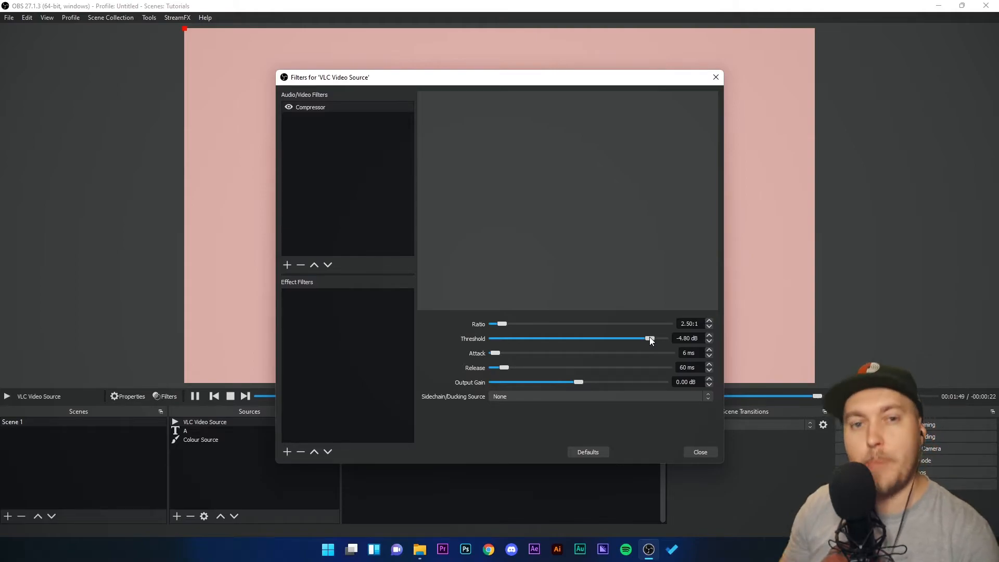
drag(501, 324, 518, 323)
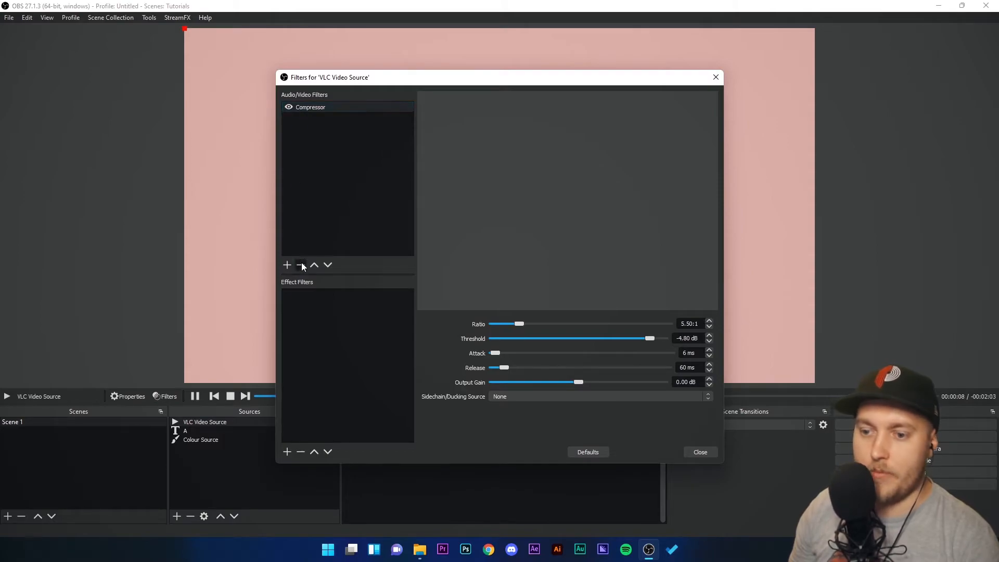
click(286, 264)
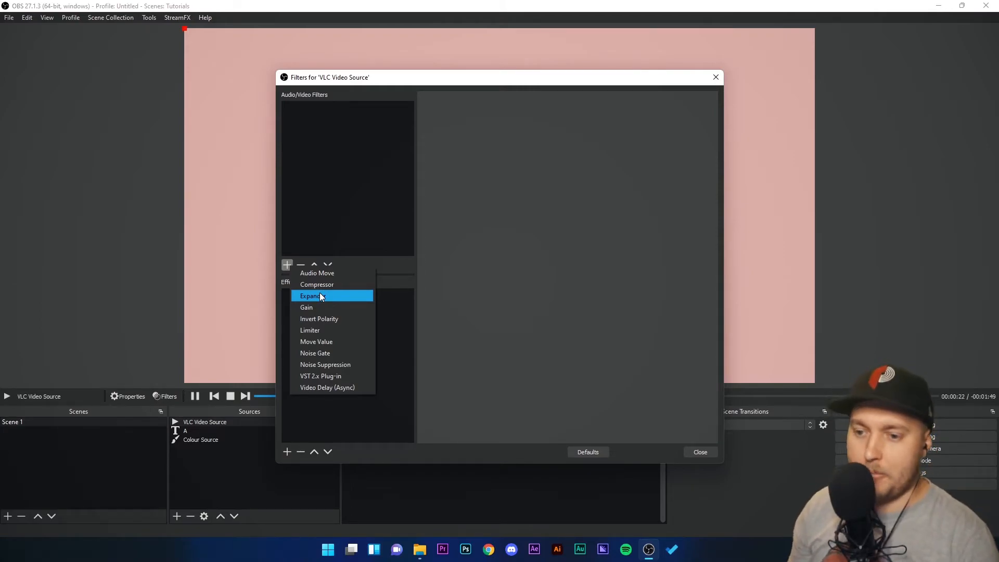
Step: Add a Gain filter, test it at -30 dB, return it to 0 dB, and reopen Filters
click(307, 306)
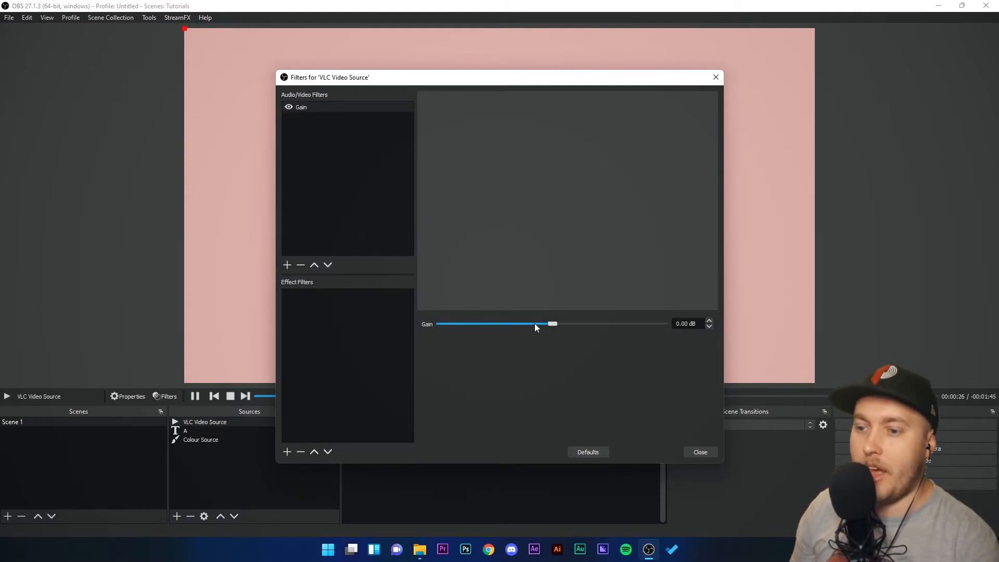
drag(537, 324, 552, 324)
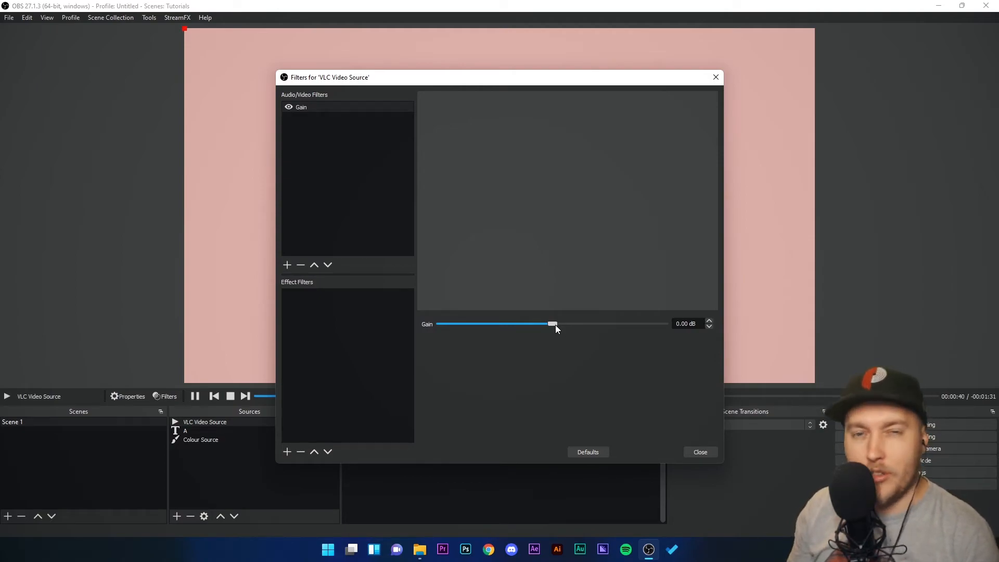
drag(551, 323, 440, 324)
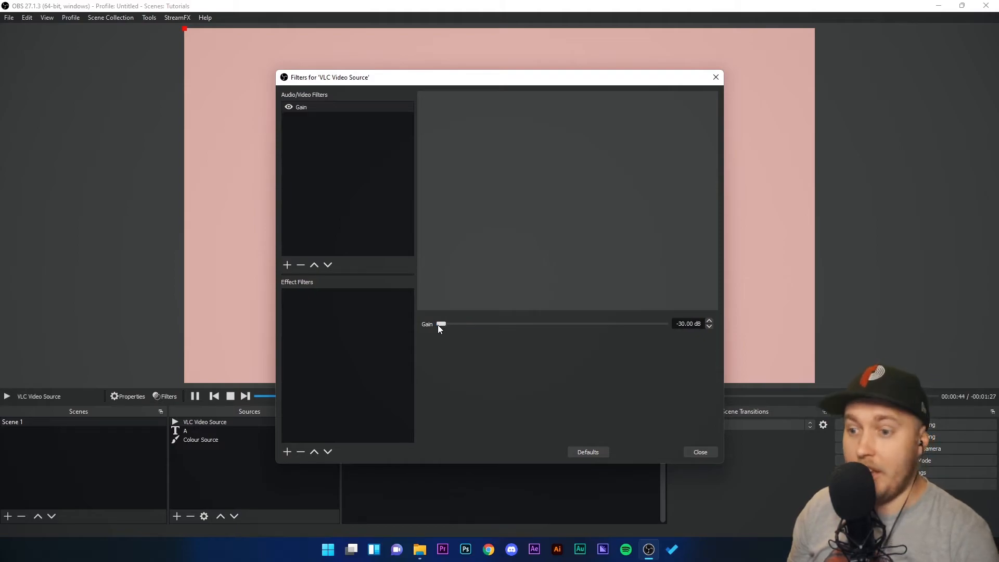
drag(439, 324, 555, 324)
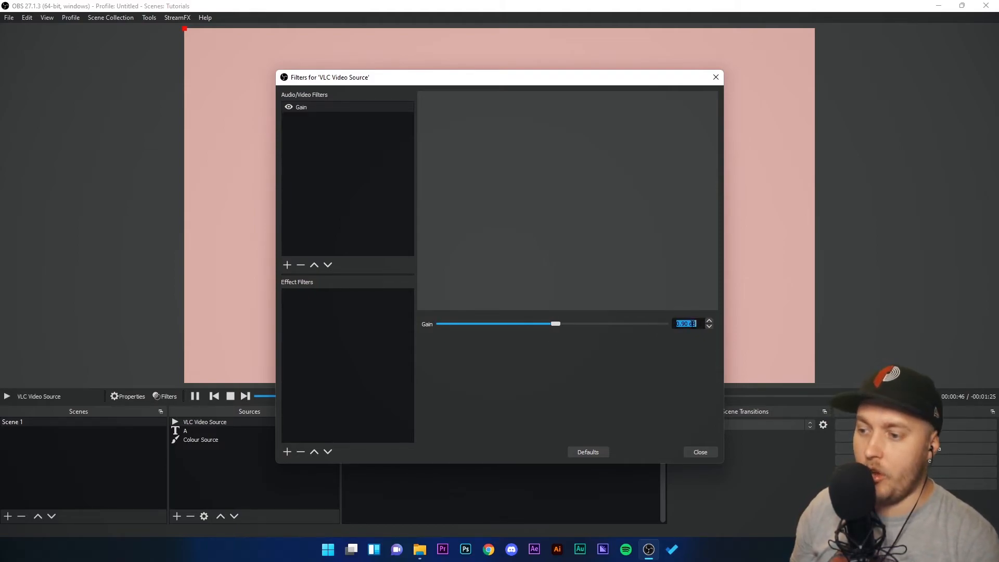
click(698, 451)
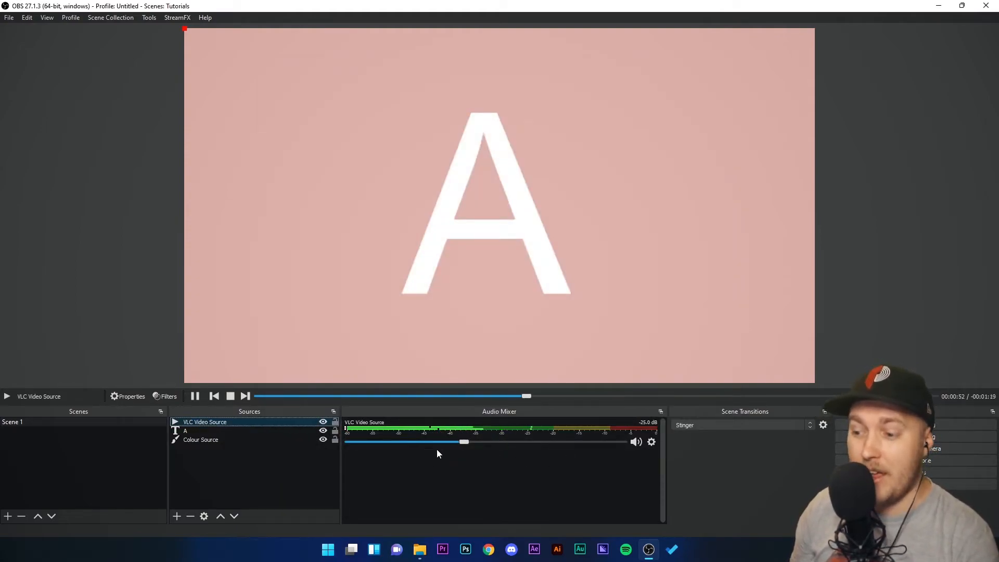
click(165, 395)
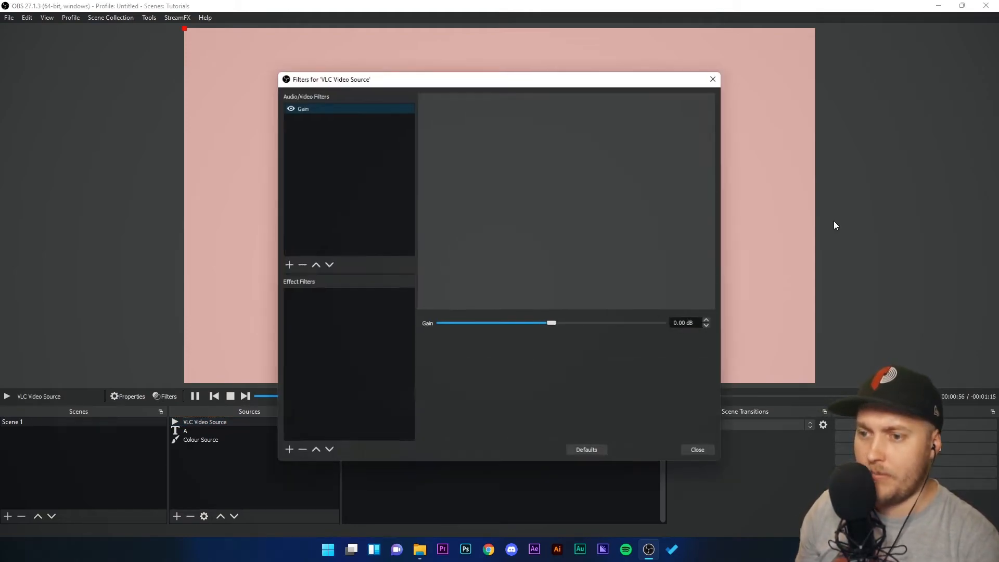
Step: Remove the Gain filter, add a Limiter, and test lowering its threshold
click(288, 264)
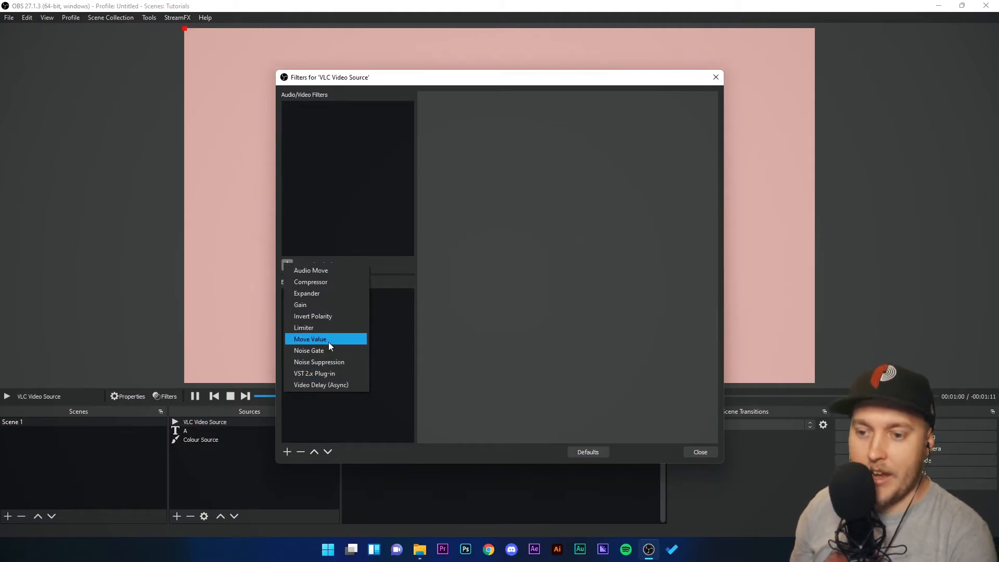
click(304, 327)
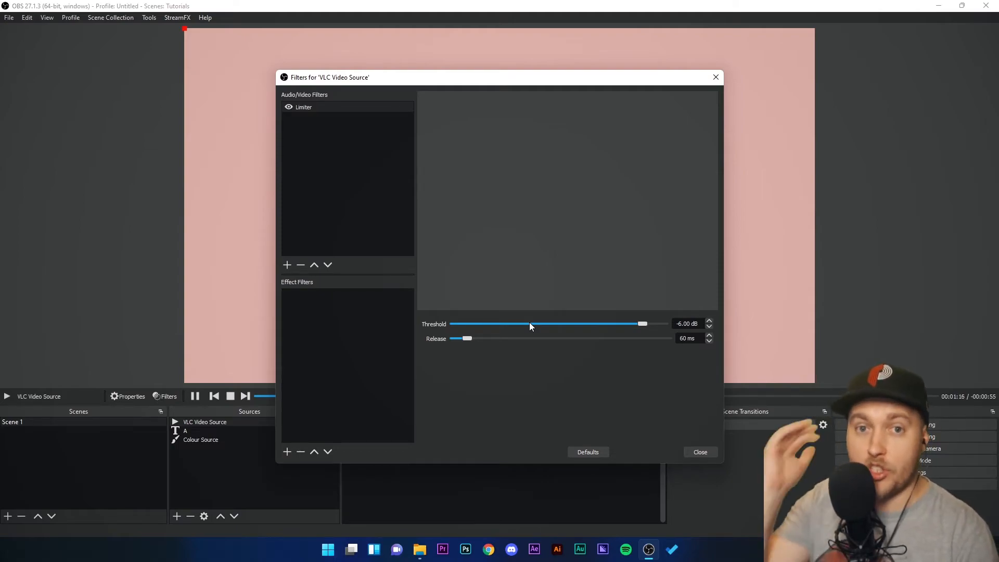
mouse_move(642, 327)
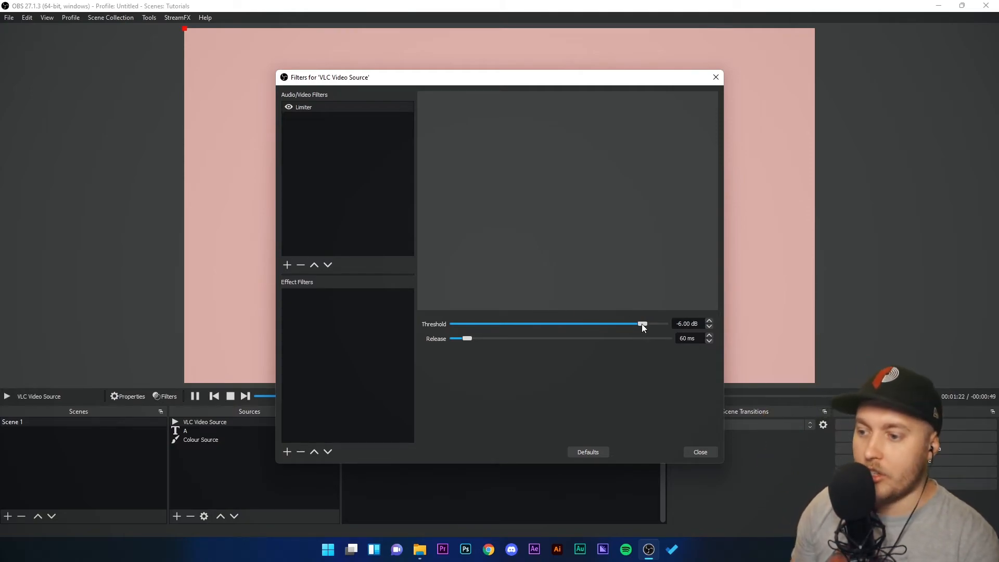
drag(642, 323, 524, 324)
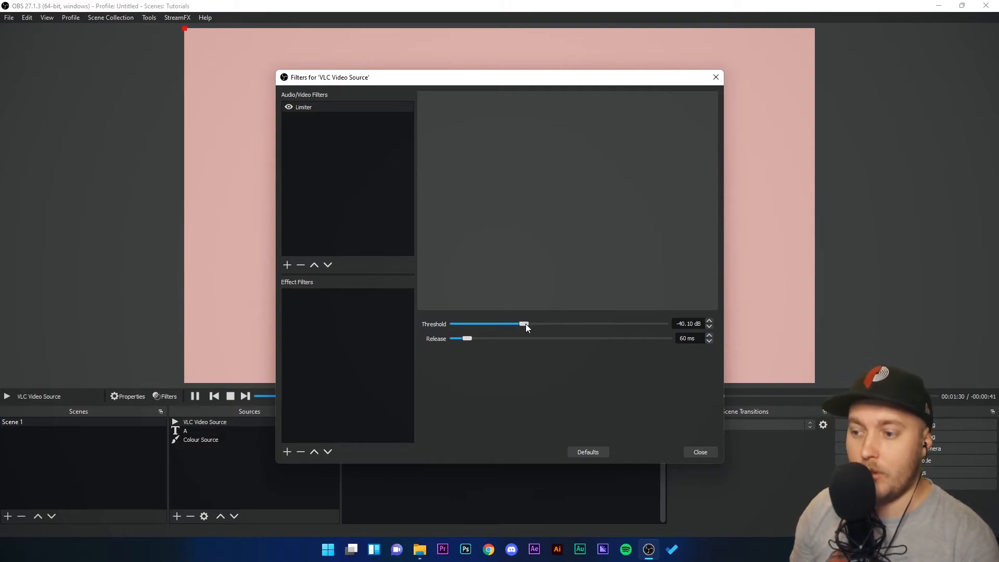
drag(523, 324, 667, 323)
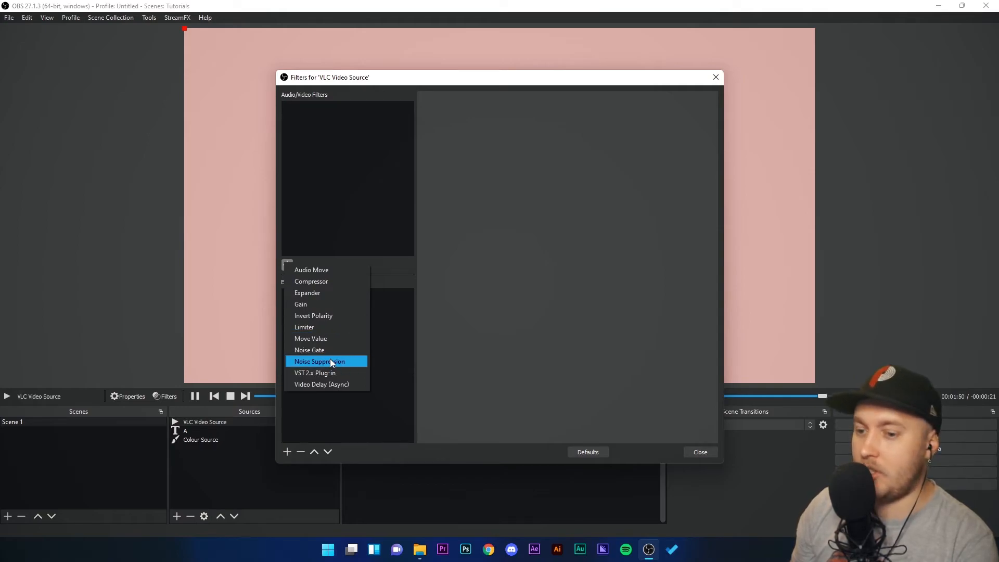
Step: Add Noise Suppression, adjust the VLC mixer fader, and set suppression to -23 dB
click(319, 361)
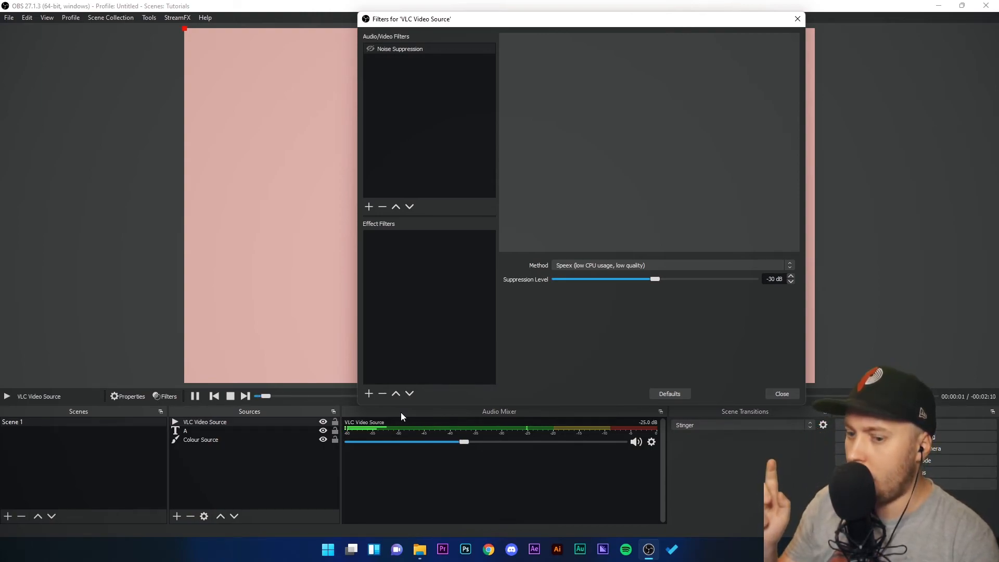
drag(465, 442, 560, 442)
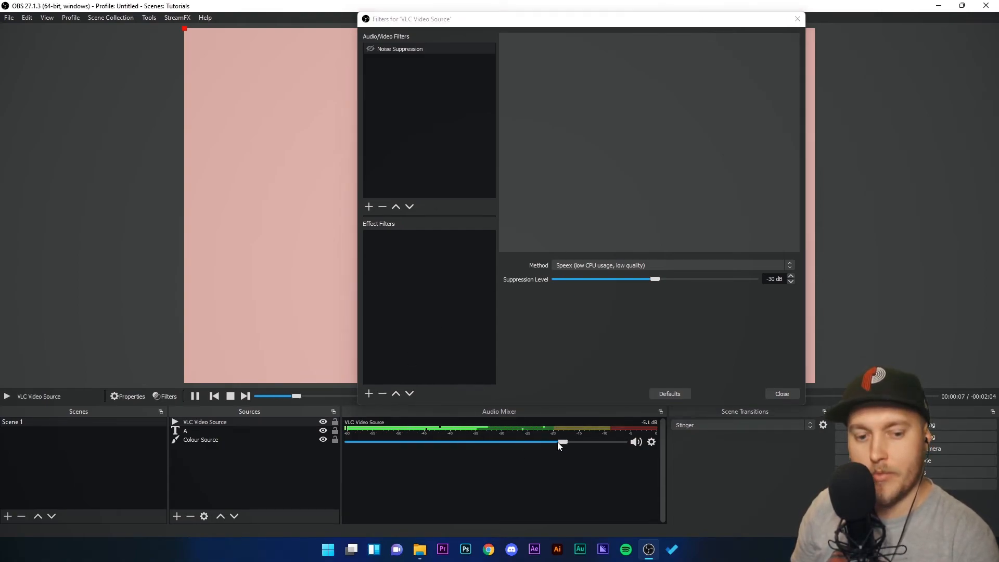
drag(560, 441, 549, 442)
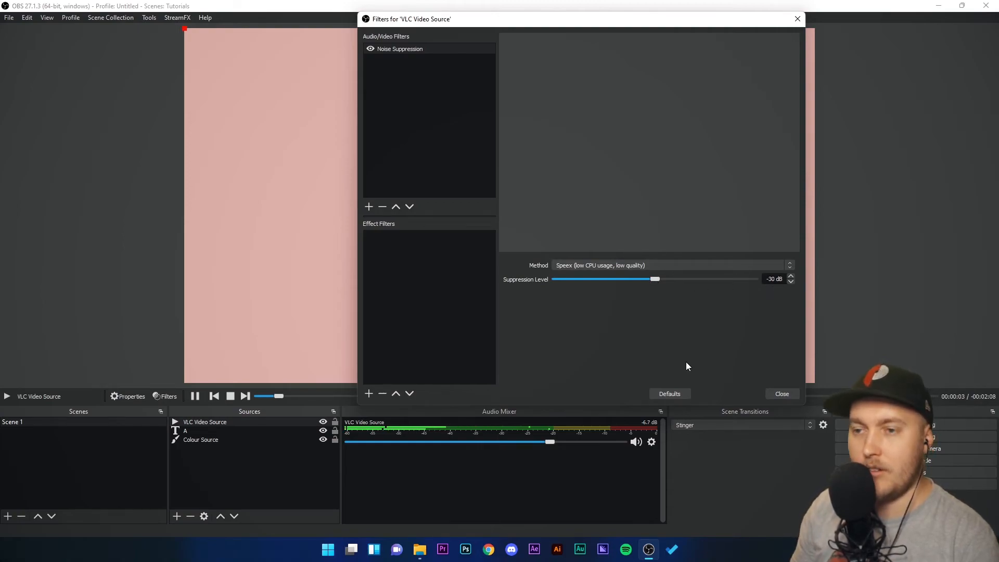
drag(655, 279, 677, 279)
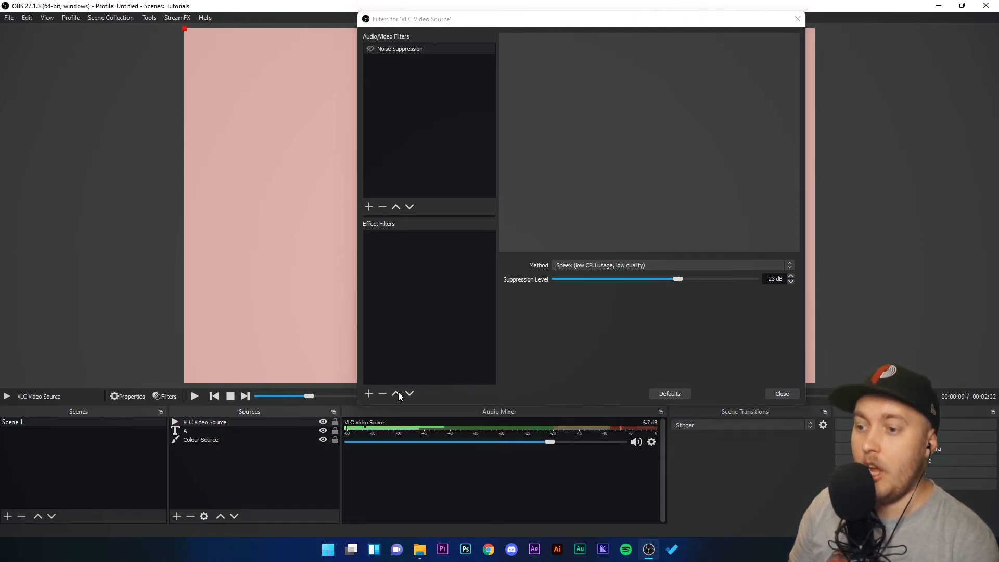
mouse_move(592, 357)
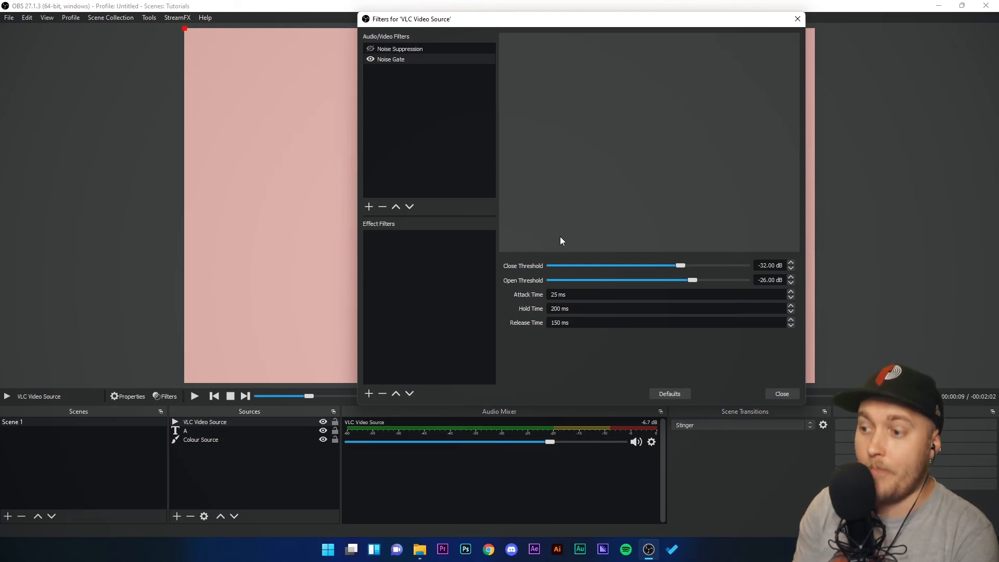
Step: Try Noise Gate thresholds such as close -50 dB and open -14 dB
drag(679, 265, 627, 265)
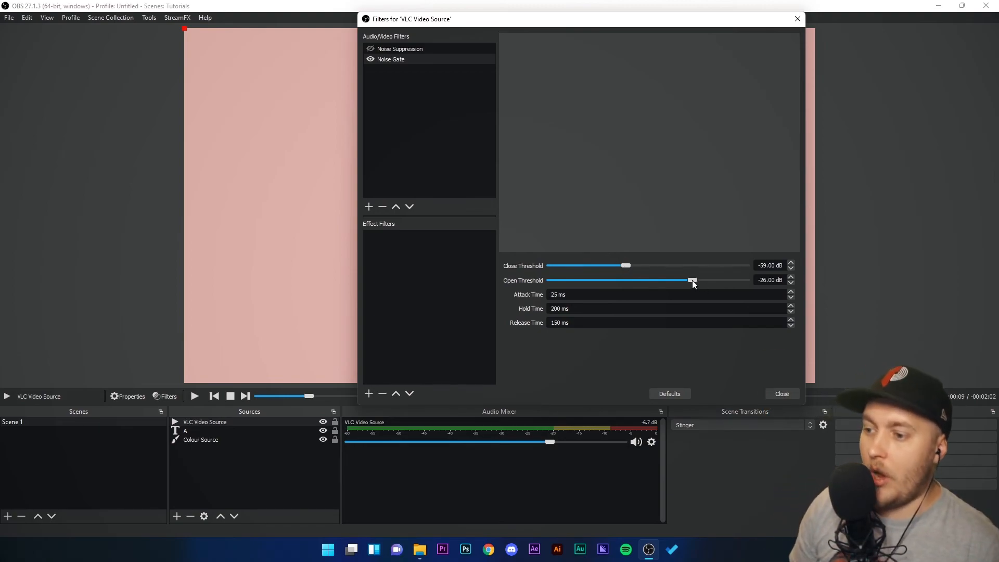
drag(626, 264, 640, 265)
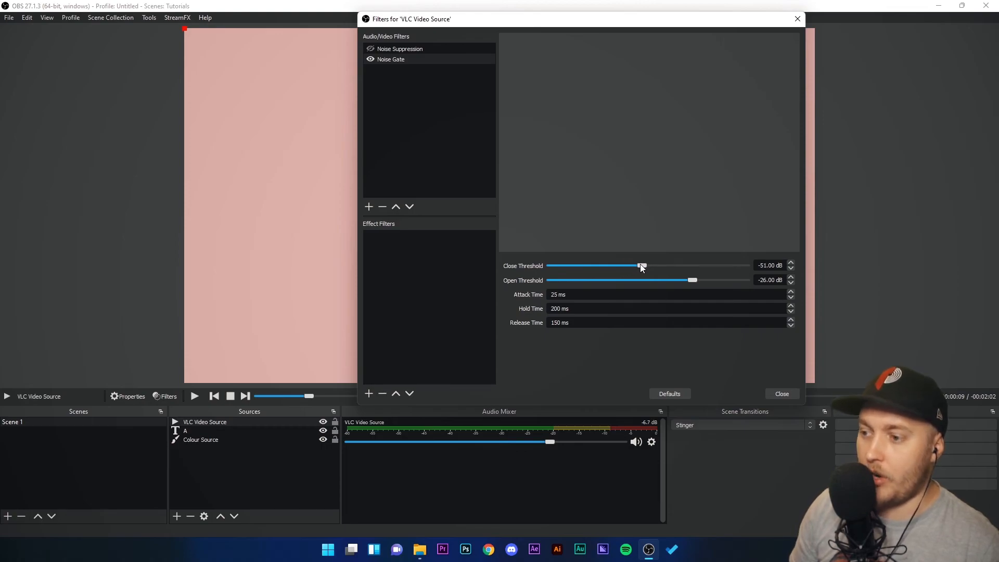
drag(640, 266, 643, 266)
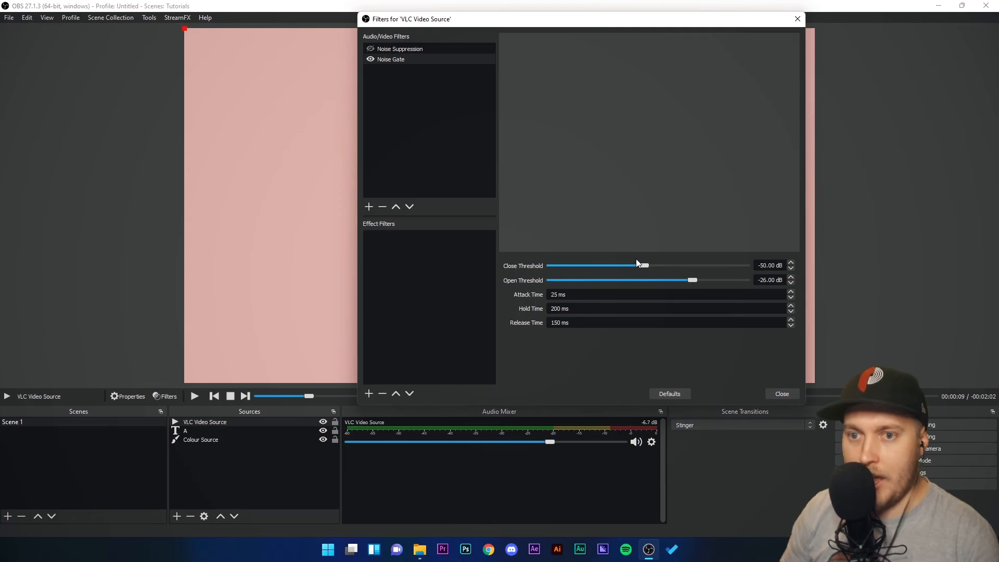
drag(693, 280, 715, 280)
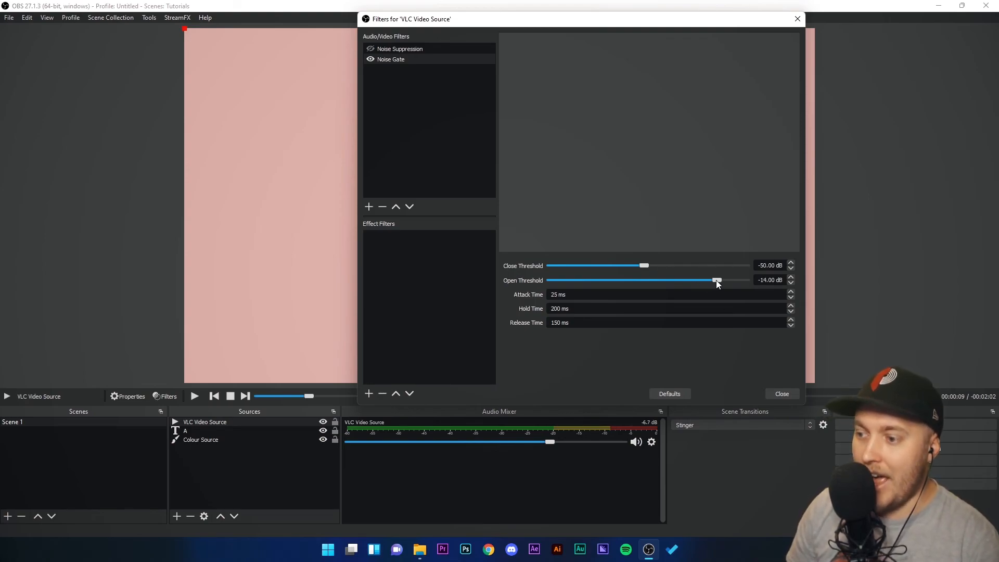
drag(714, 281, 724, 280)
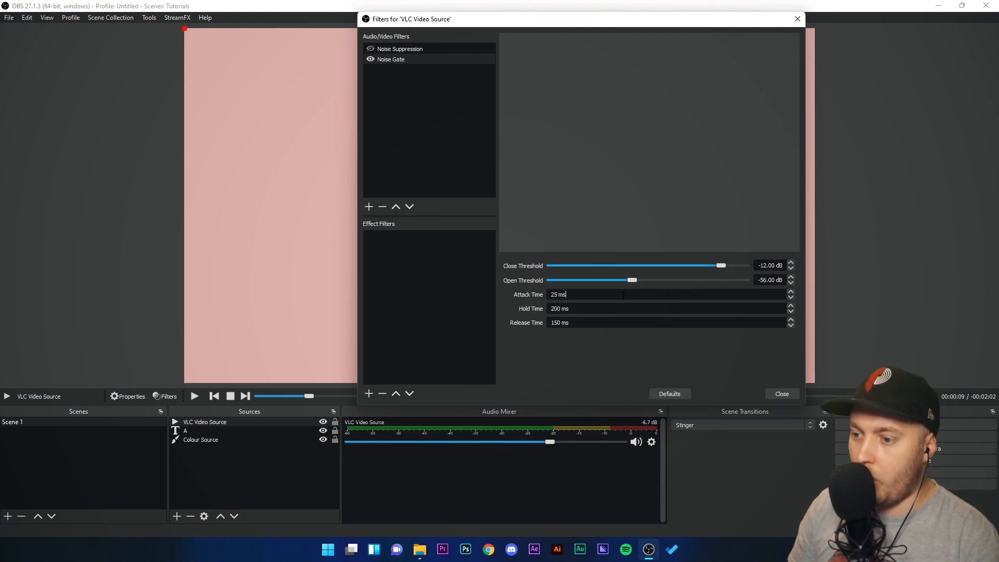
Step: Reopen the VLC Video Source filters and delete Noise Suppression, leaving the filter list empty
click(780, 393)
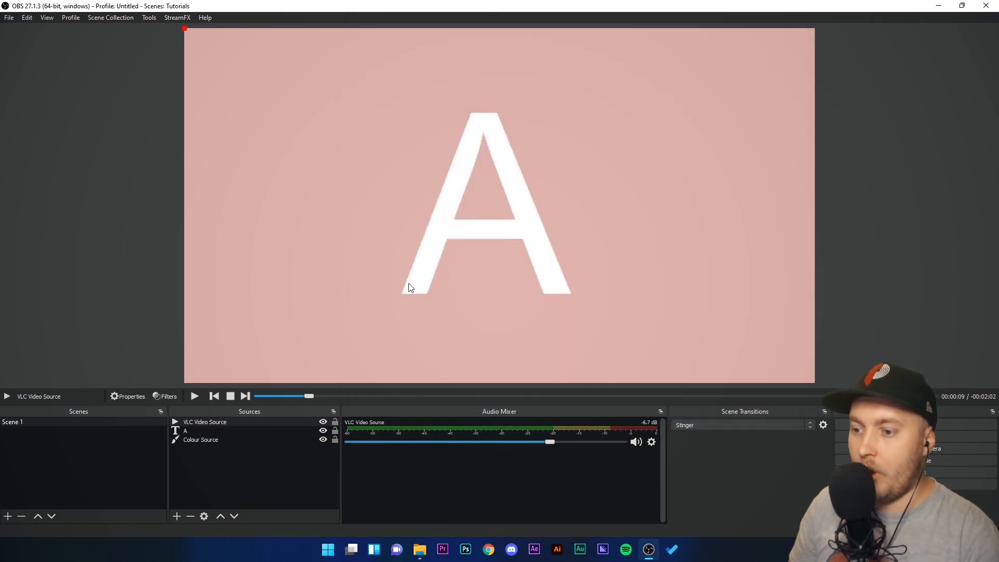
click(165, 395)
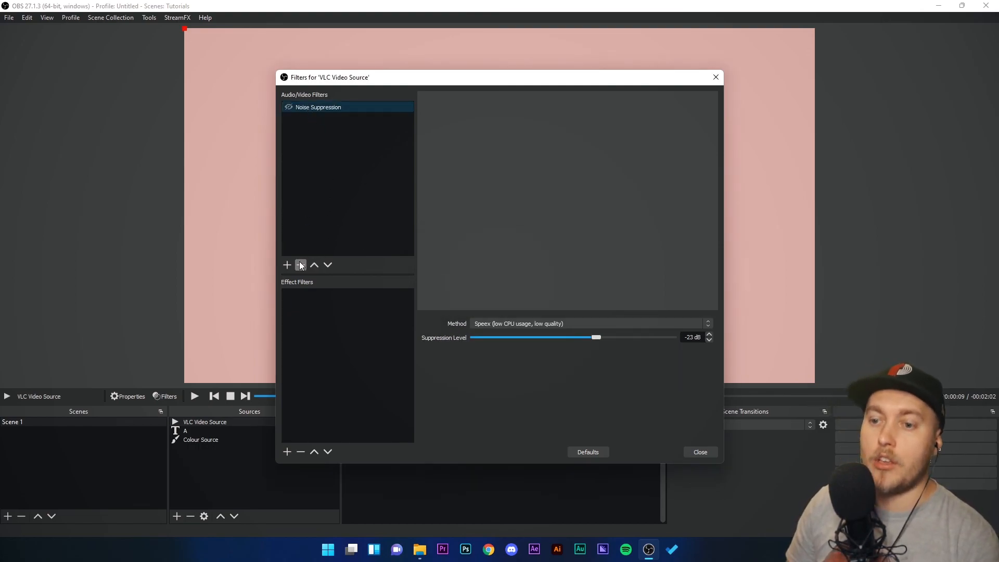
click(300, 264)
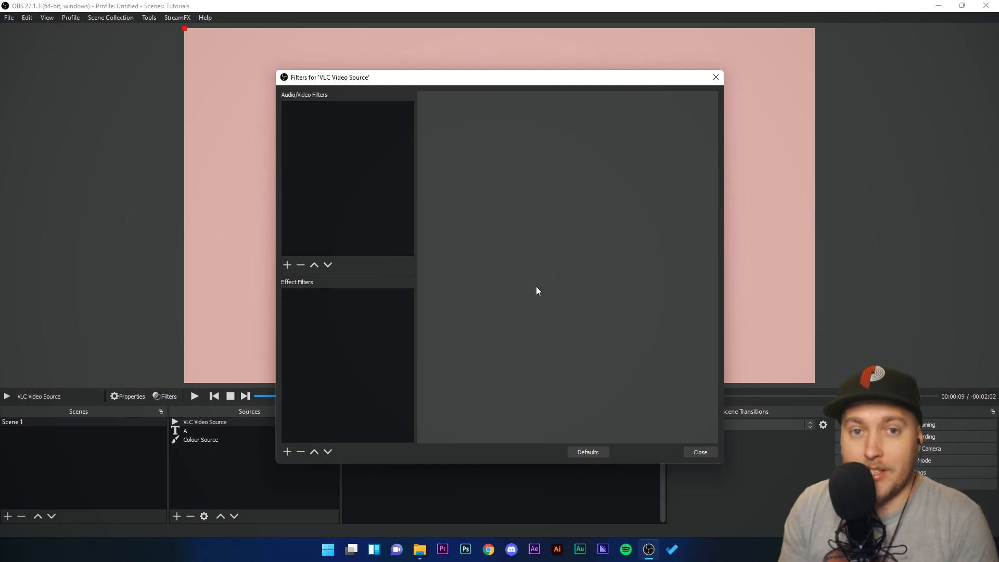